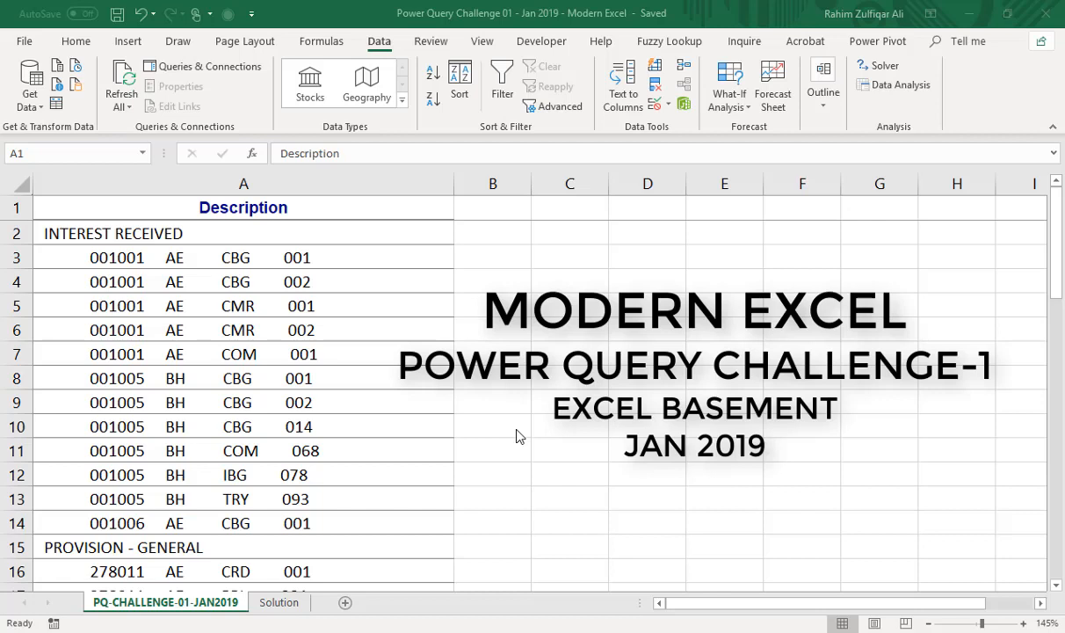
Highlight the Description header, the INTEREST RECEIVED heading and its code rows.
{"action": "left_click", "coordinate": [244, 208]}
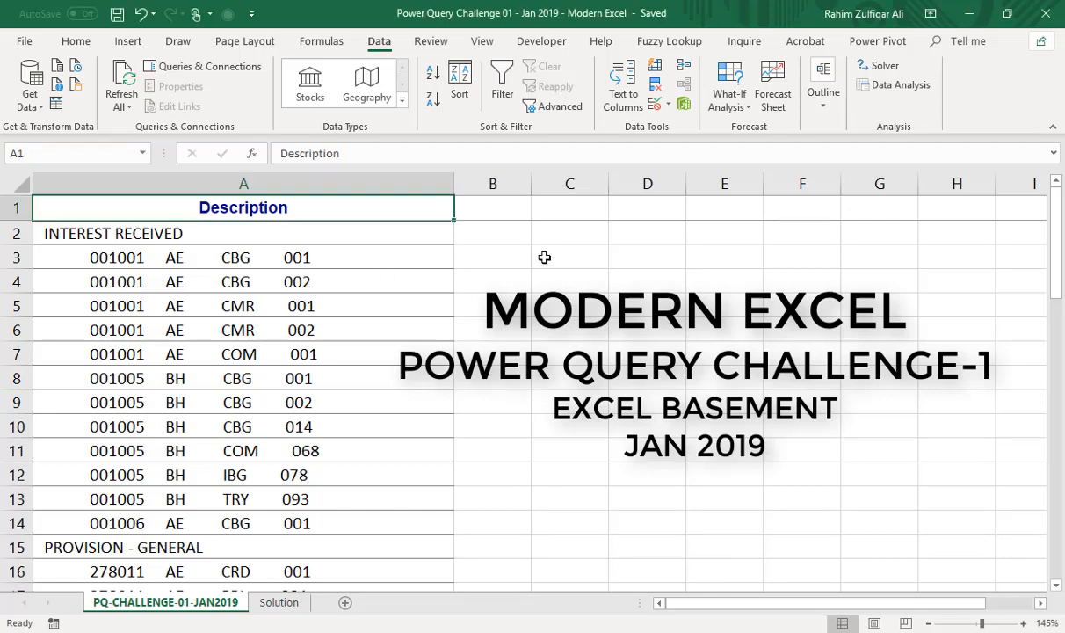
{"action": "left_click", "coordinate": [569, 232]}
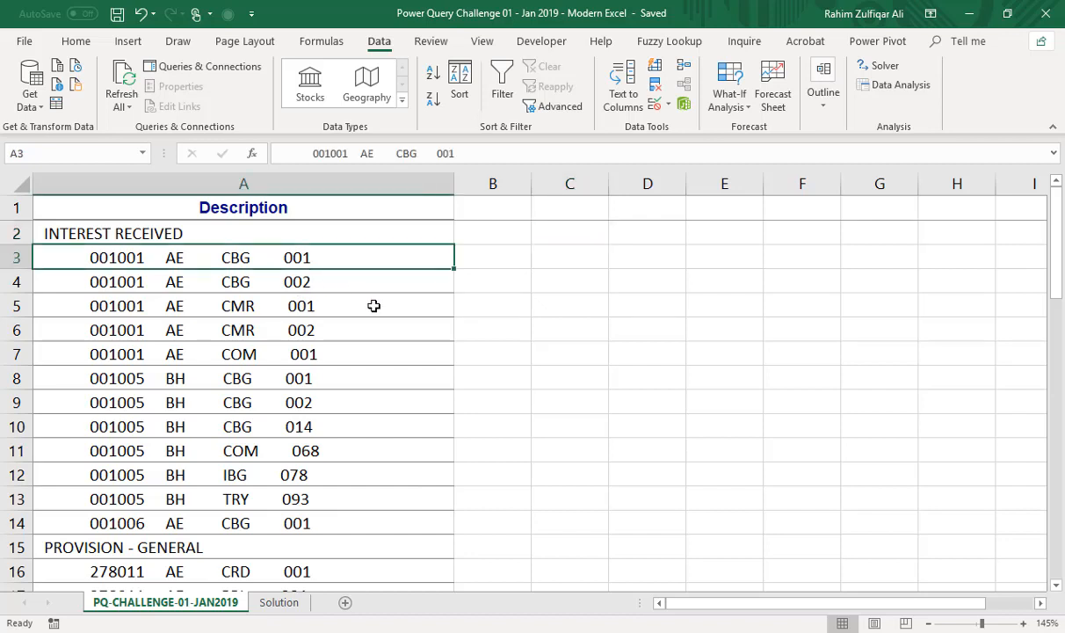
{"action": "left_click", "coordinate": [244, 207]}
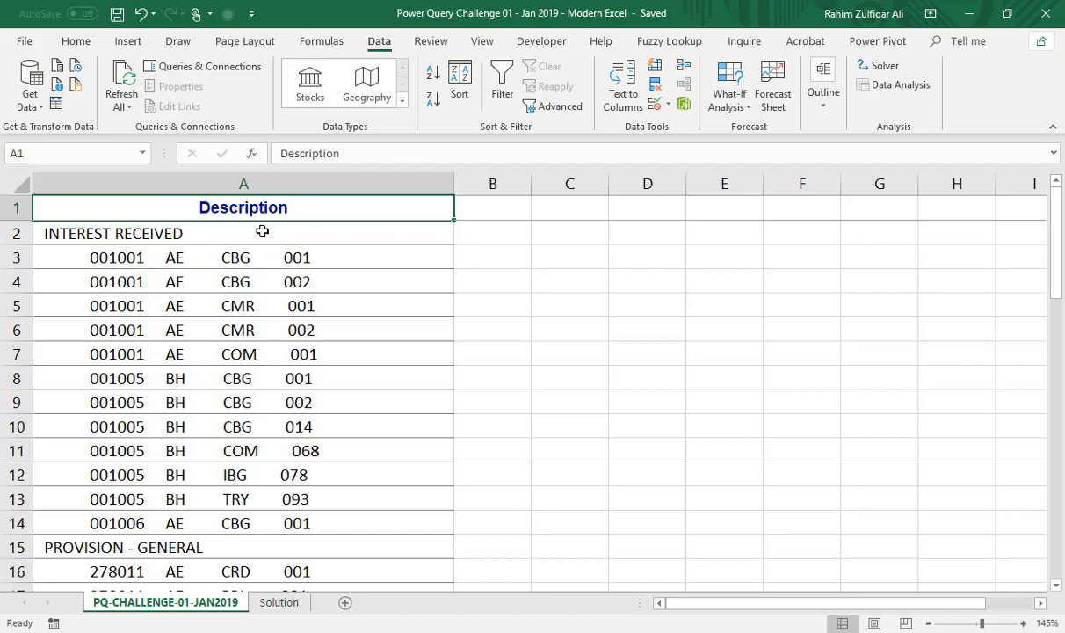
{"action": "left_click", "coordinate": [113, 233]}
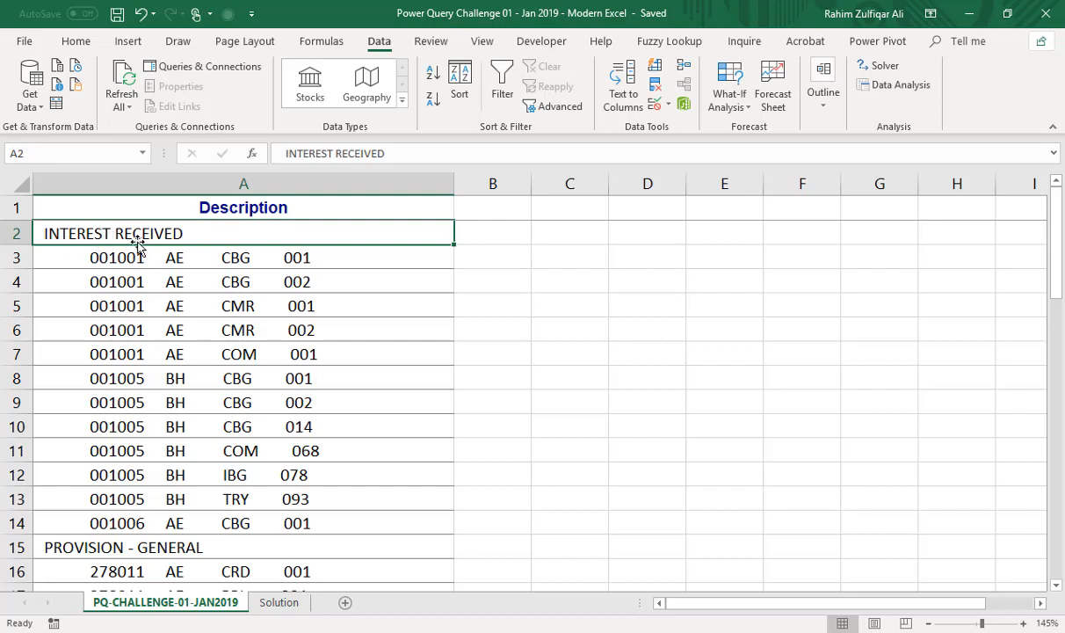
{"action": "mouse_move", "coordinate": [197, 286]}
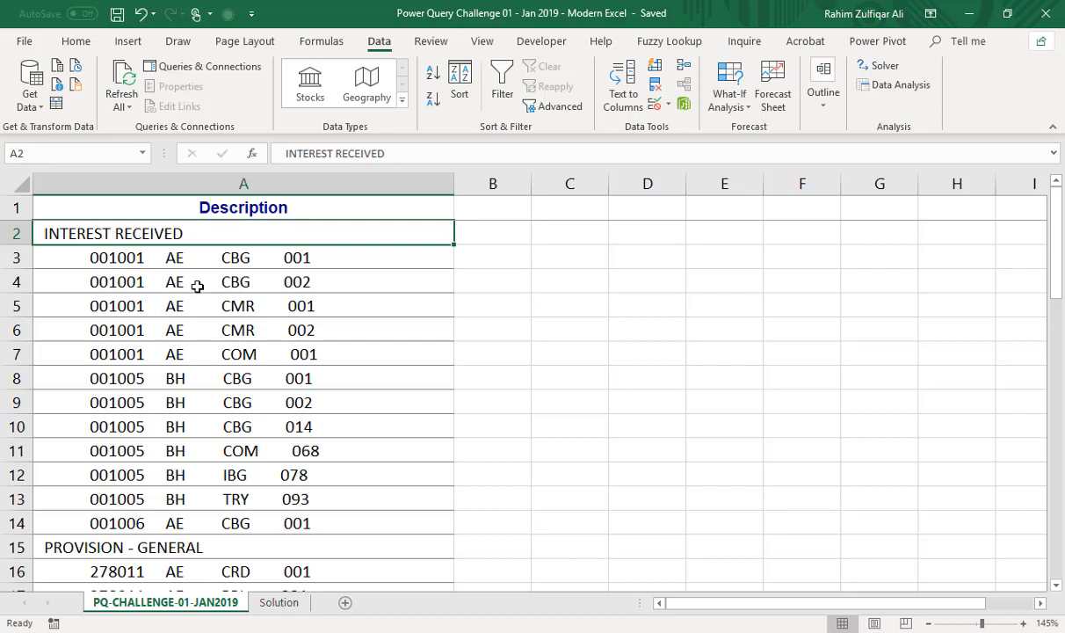
{"action": "left_click_drag", "start_coordinate": [243, 257], "coordinate": [244, 523]}
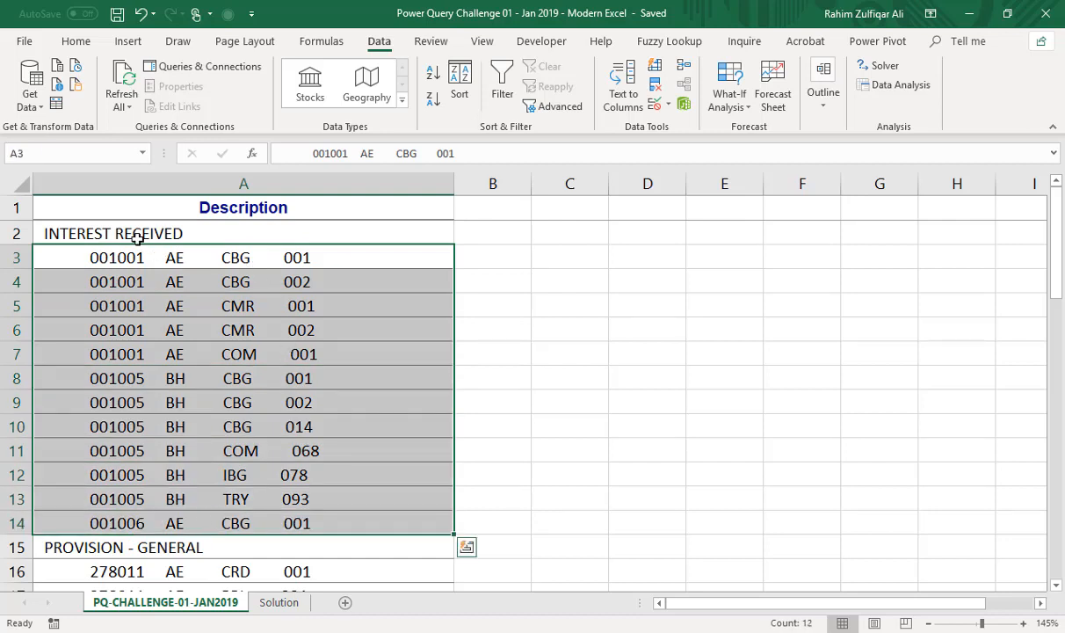
{"action": "left_click", "coordinate": [117, 257]}
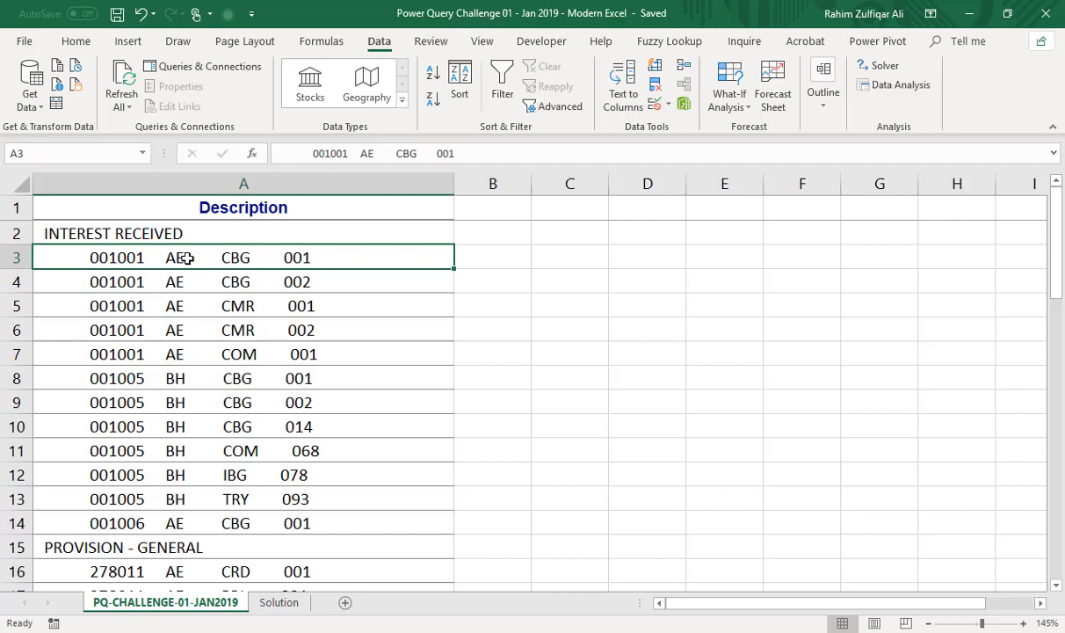
{"action": "mouse_move", "coordinate": [126, 484]}
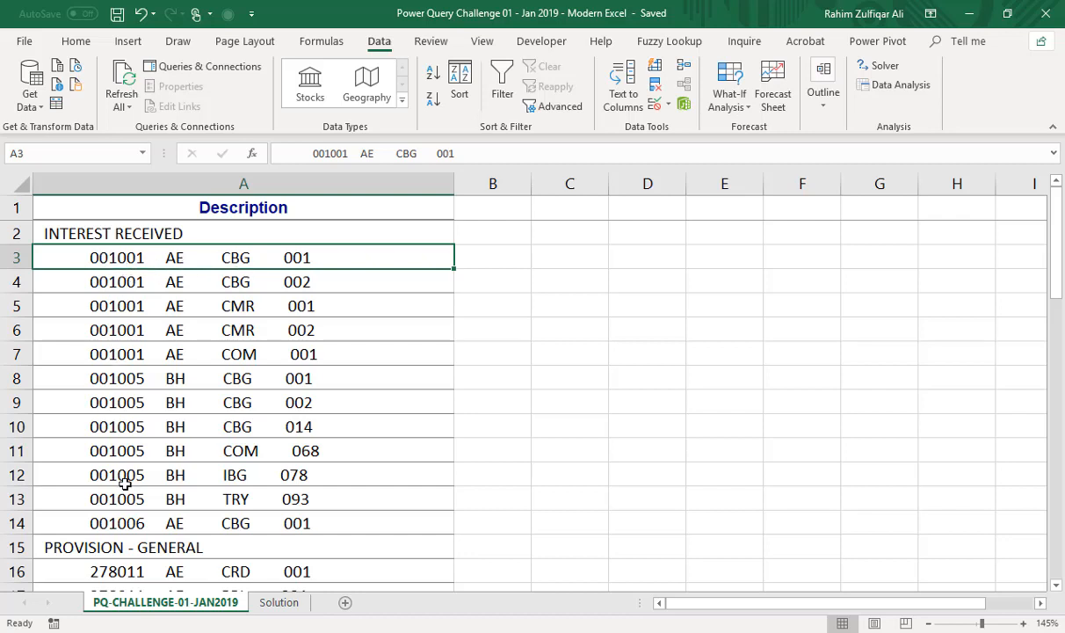
{"action": "mouse_move", "coordinate": [253, 317]}
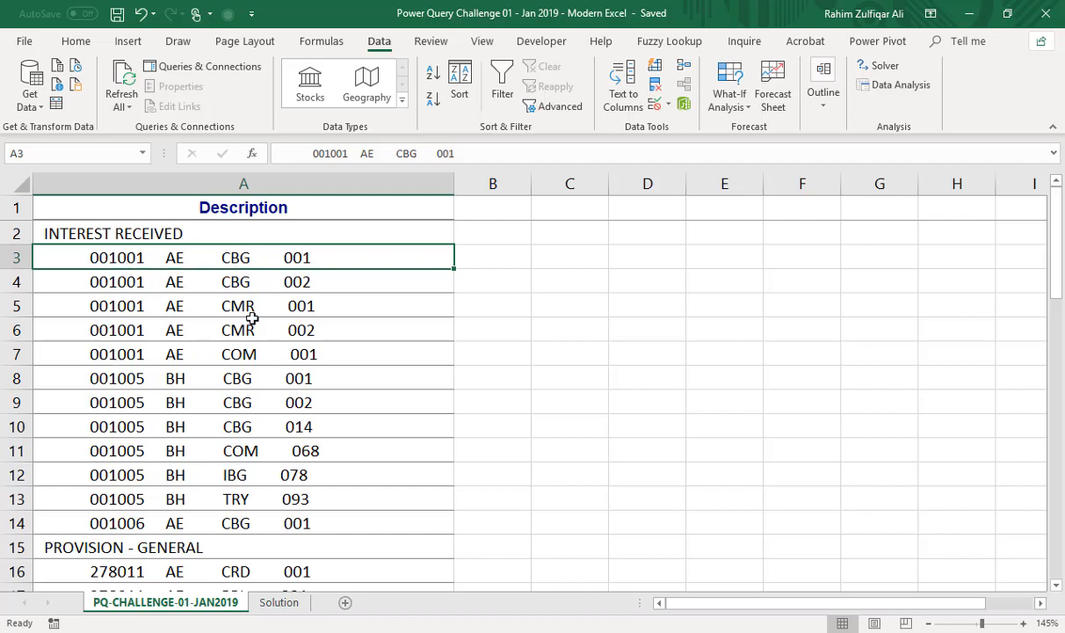
{"action": "mouse_move", "coordinate": [231, 485]}
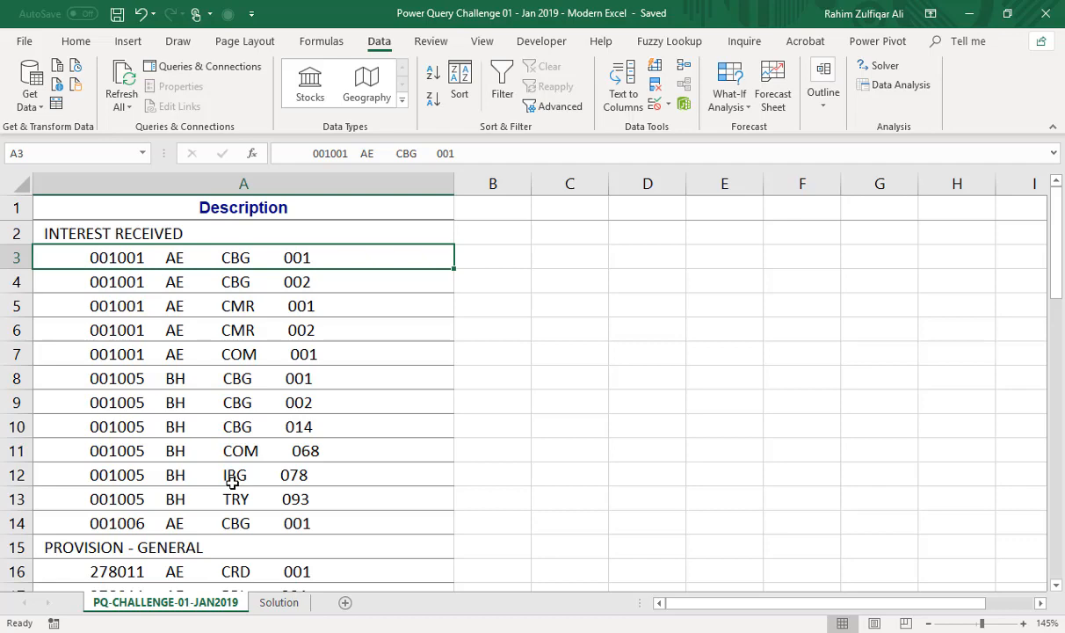
{"action": "mouse_move", "coordinate": [299, 455]}
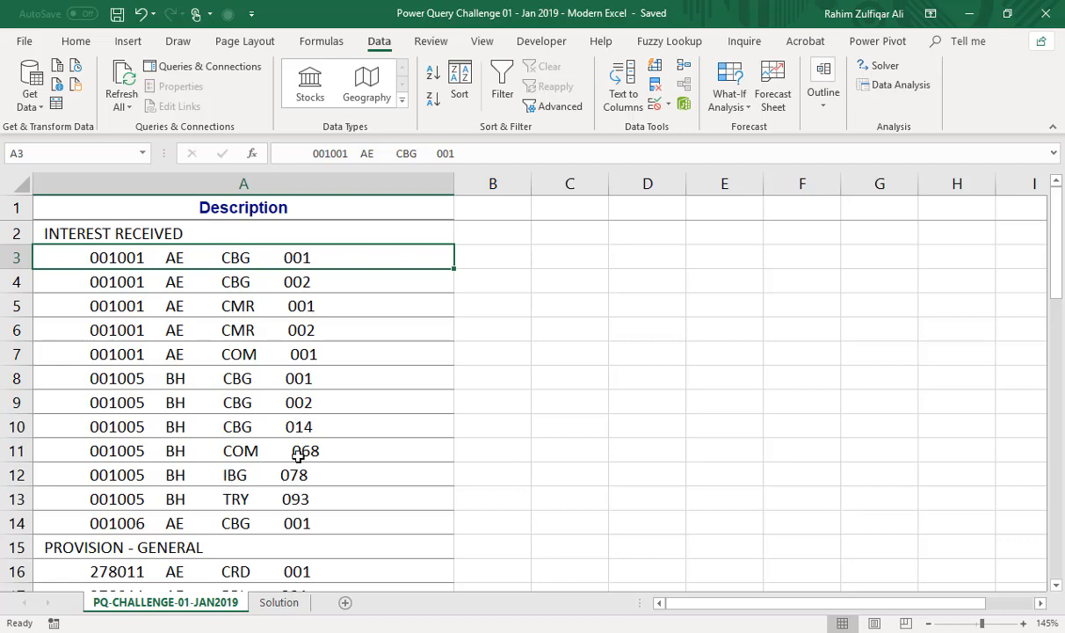
{"action": "mouse_move", "coordinate": [298, 458]}
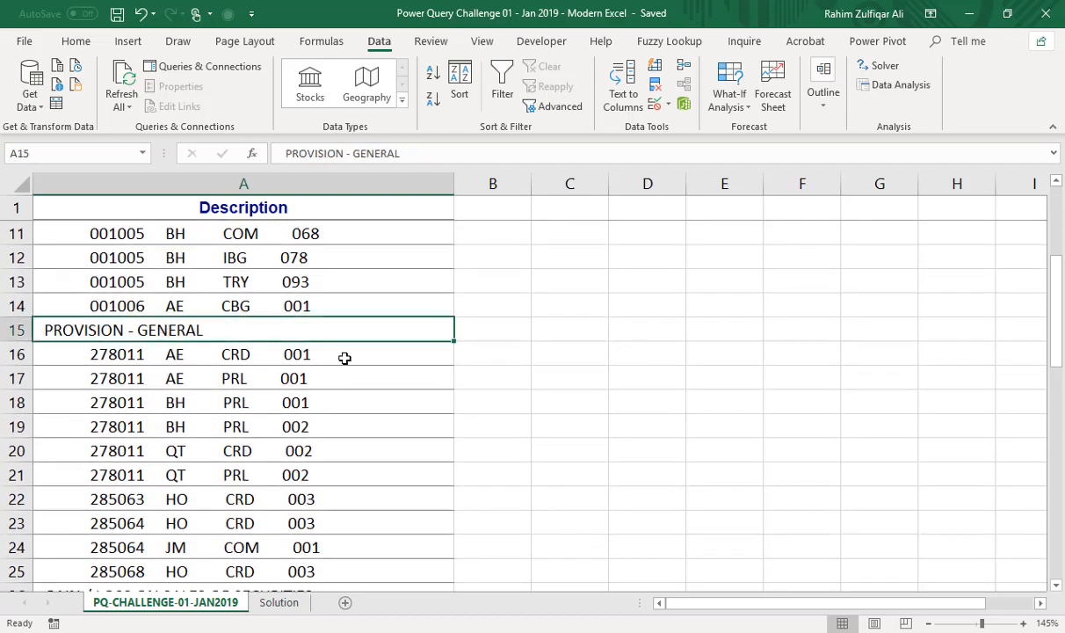
Scroll past the PROVISION - GENERAL codes, select the Description column, then go to Solution.
{"action": "scroll", "scroll_direction": "down", "scroll_amount": 3}
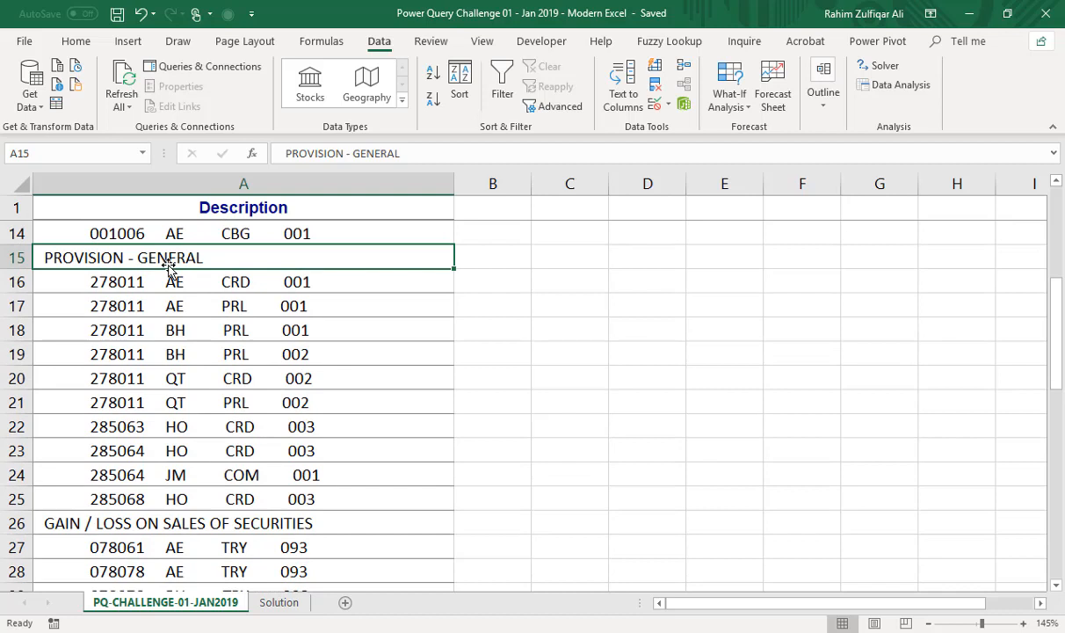
{"action": "left_click_drag", "start_coordinate": [167, 281], "coordinate": [211, 498]}
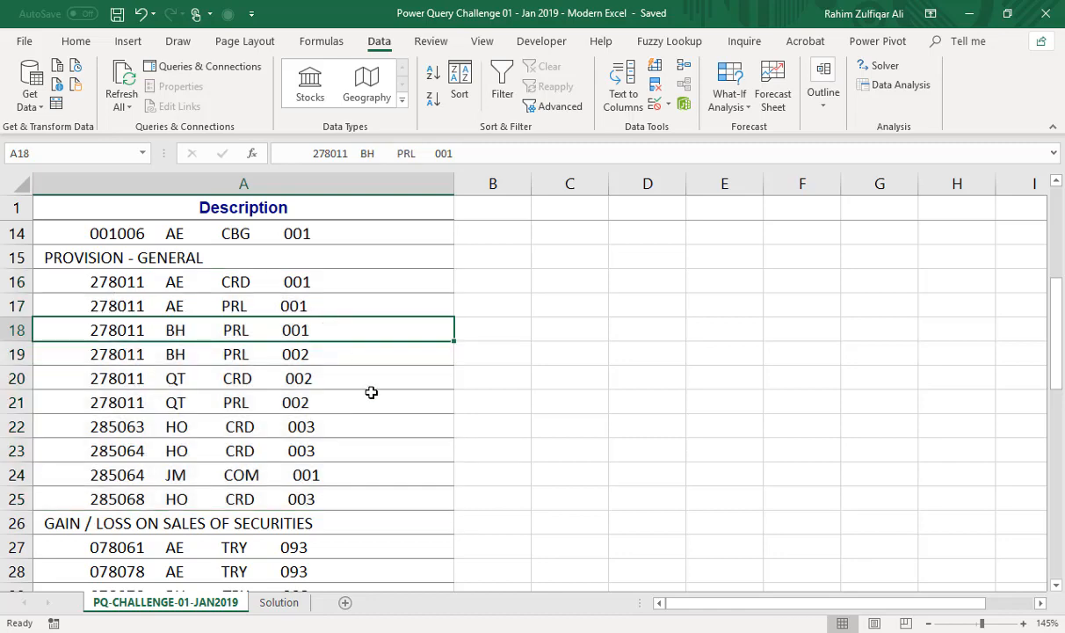
{"action": "scroll", "scroll_direction": "down", "scroll_amount": 3}
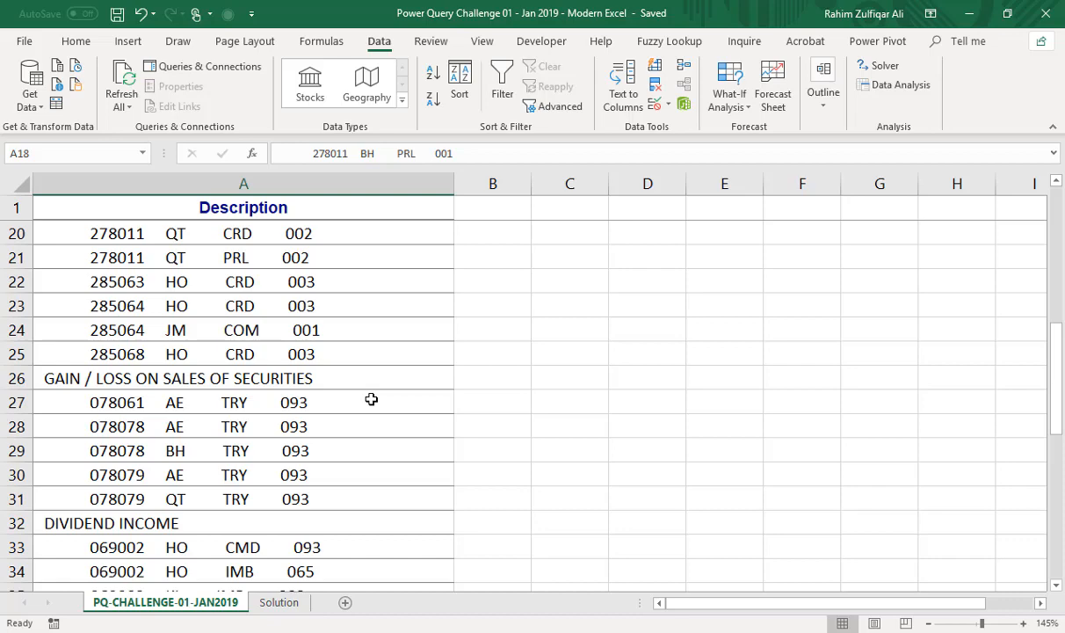
{"action": "scroll", "scroll_direction": "down", "scroll_amount": 3}
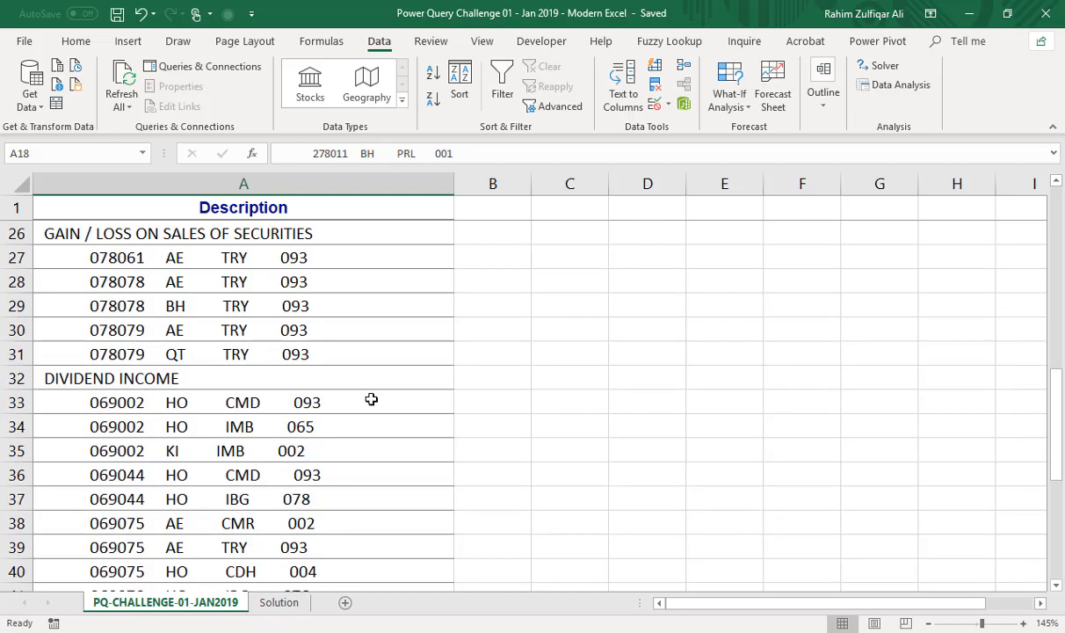
{"action": "left_click", "coordinate": [243, 183]}
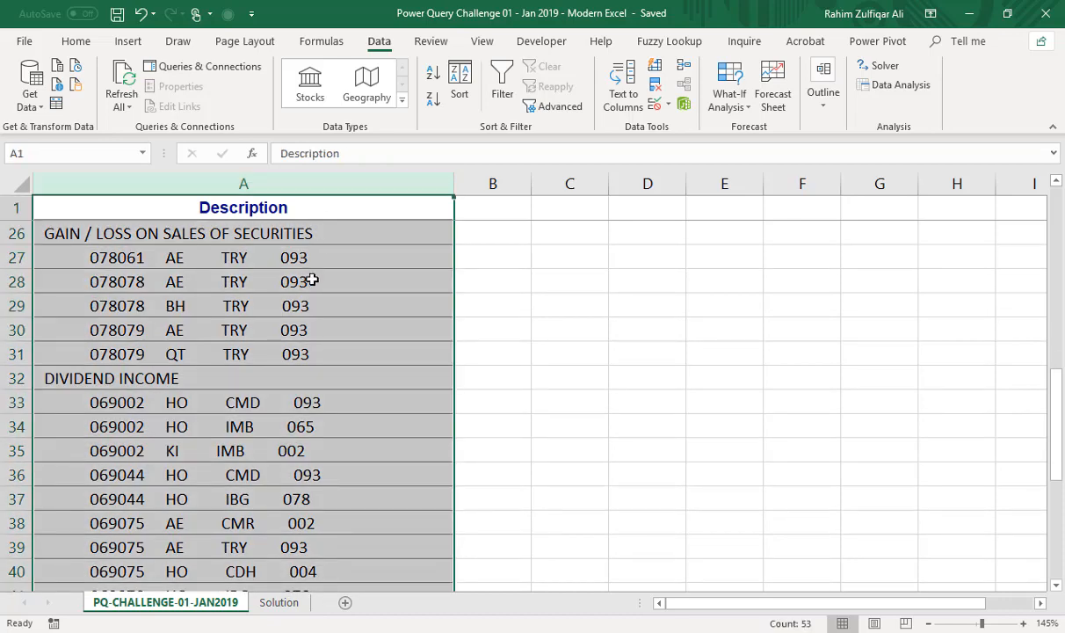
{"action": "left_click", "coordinate": [278, 602]}
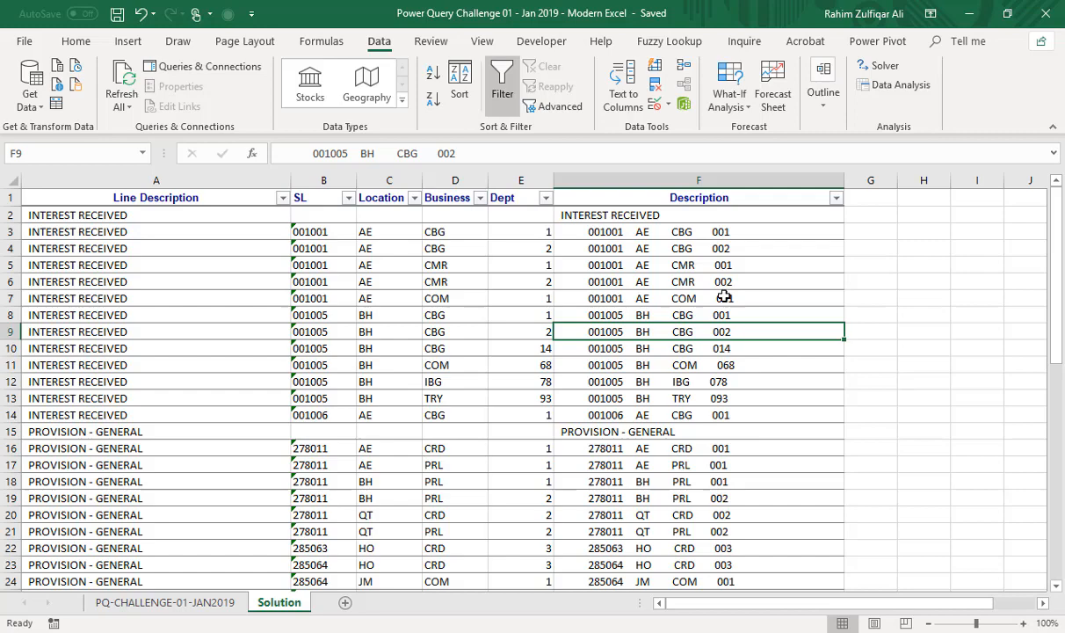
{"action": "left_click", "coordinate": [164, 602]}
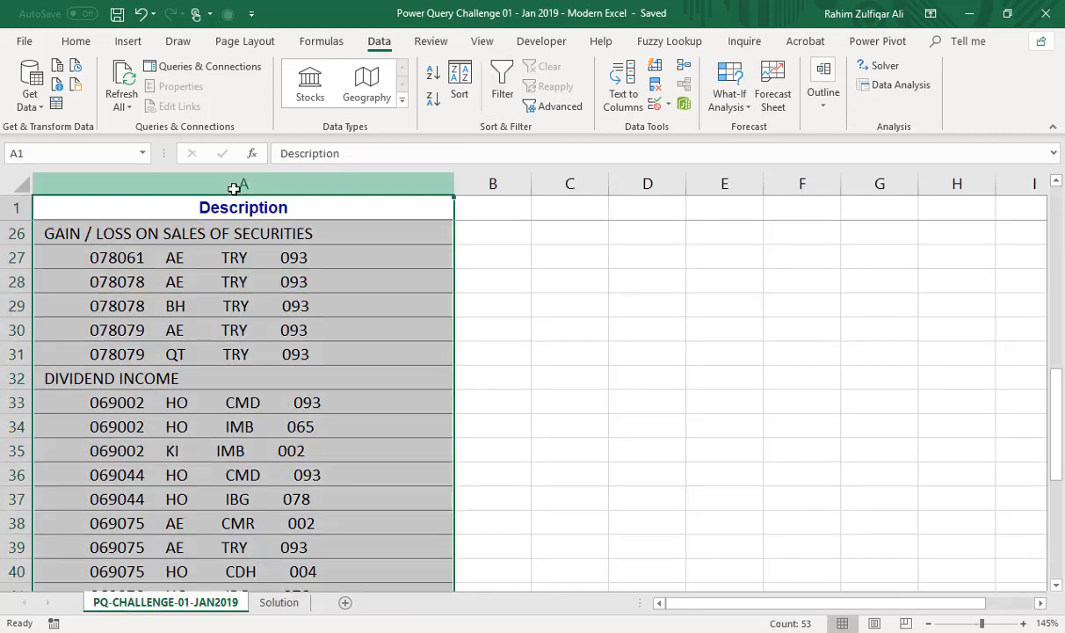
{"action": "left_click", "coordinate": [278, 602]}
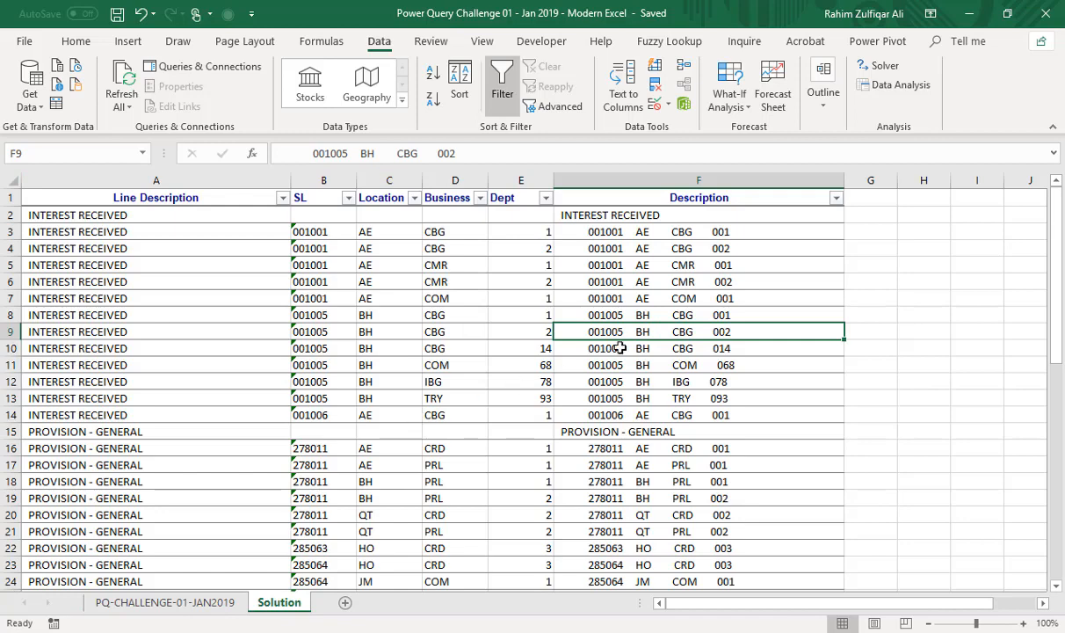
{"action": "left_click", "coordinate": [521, 180]}
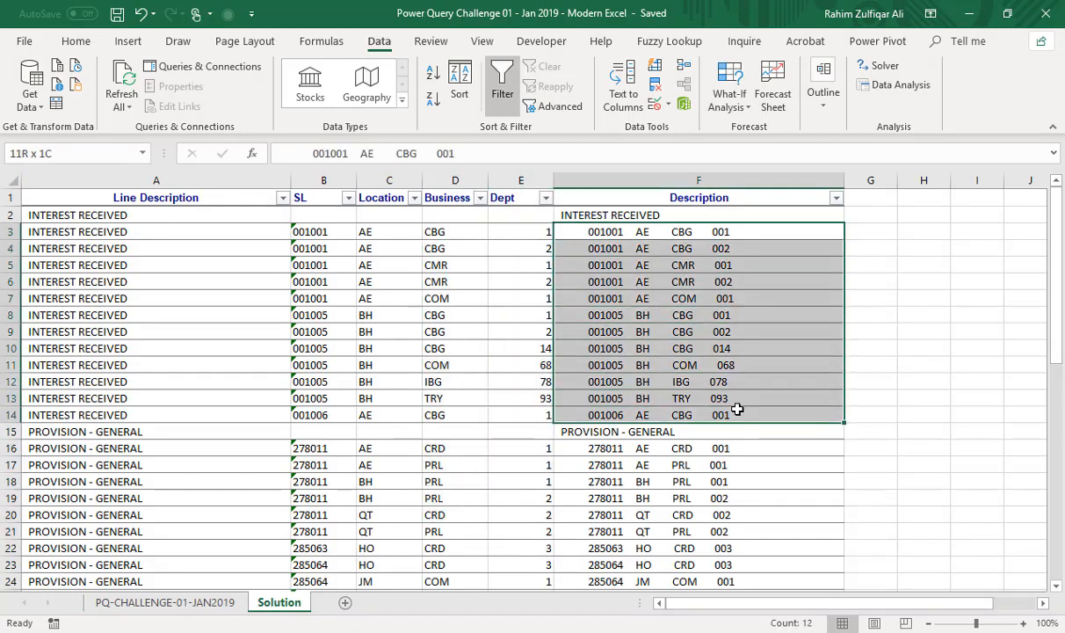
{"action": "left_click", "coordinate": [454, 231]}
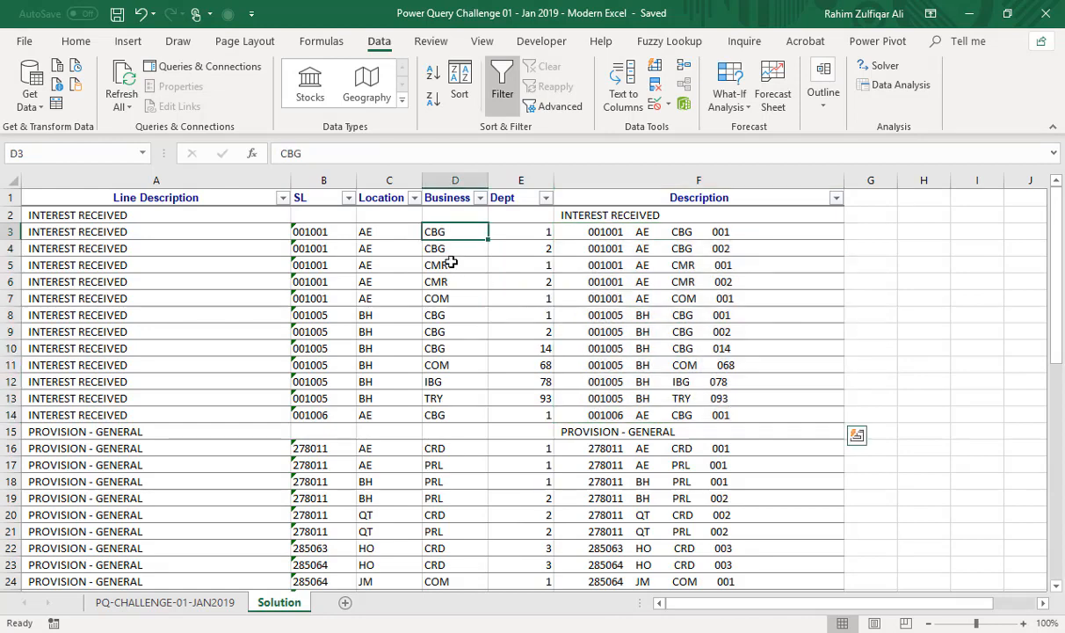
{"action": "left_click_drag", "start_coordinate": [455, 231], "coordinate": [454, 514]}
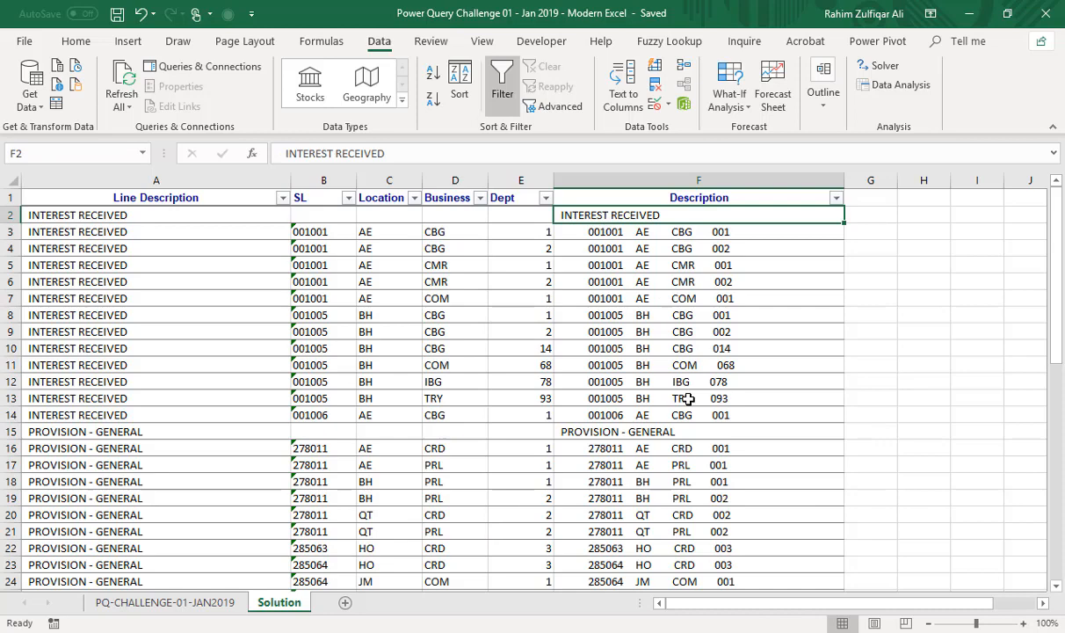
{"action": "left_click_drag", "start_coordinate": [388, 231], "coordinate": [389, 349]}
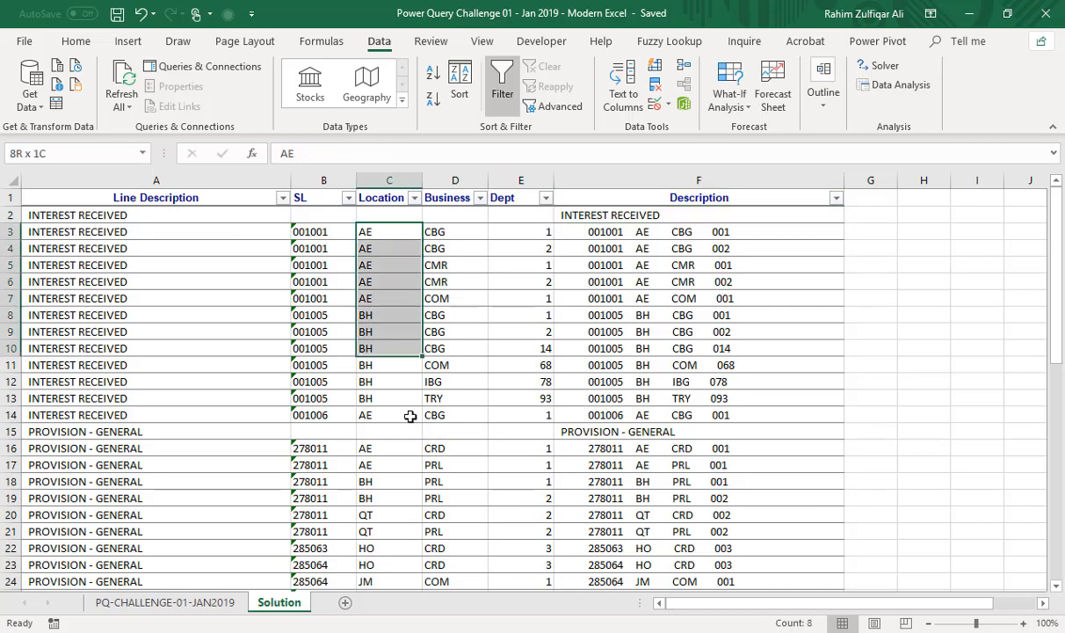
{"action": "left_click", "coordinate": [322, 231]}
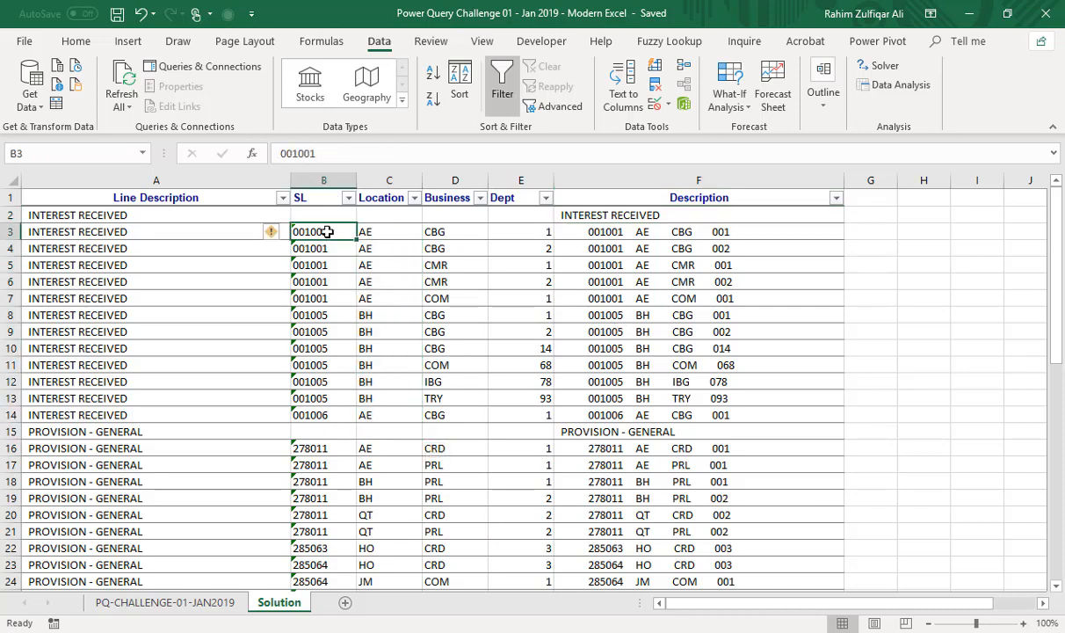
{"action": "left_click_drag", "start_coordinate": [324, 231], "coordinate": [324, 464]}
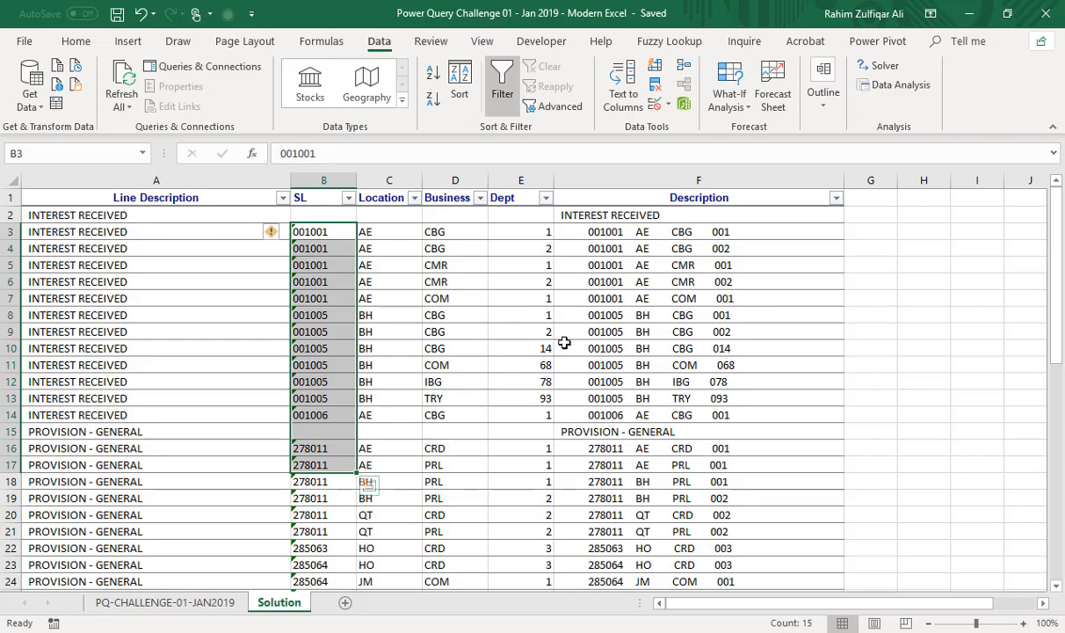
{"action": "mouse_move", "coordinate": [600, 464]}
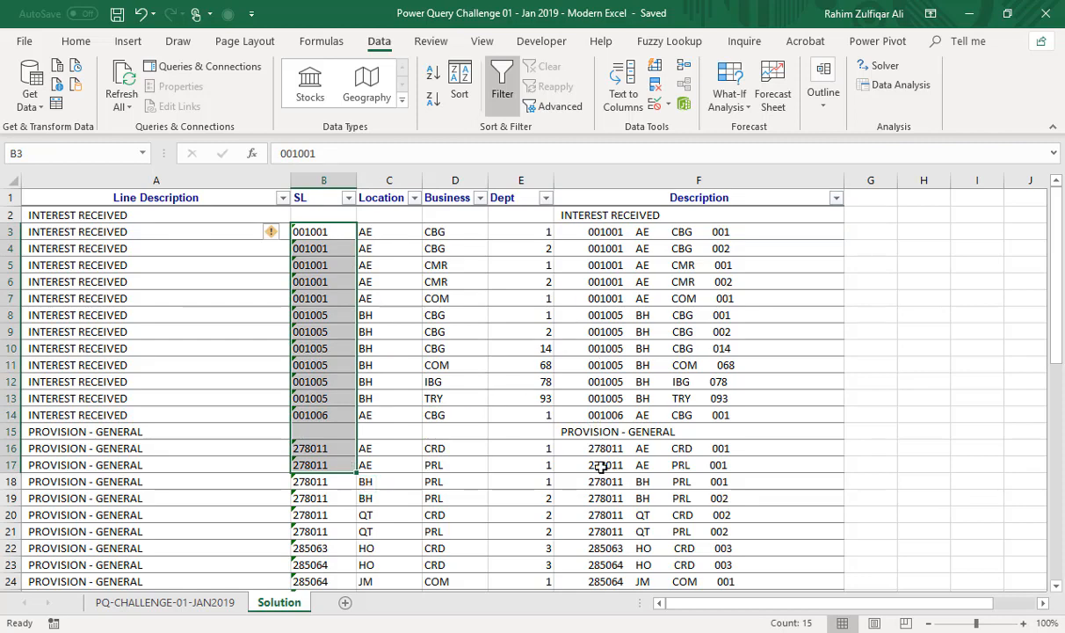
{"action": "left_click", "coordinate": [699, 331]}
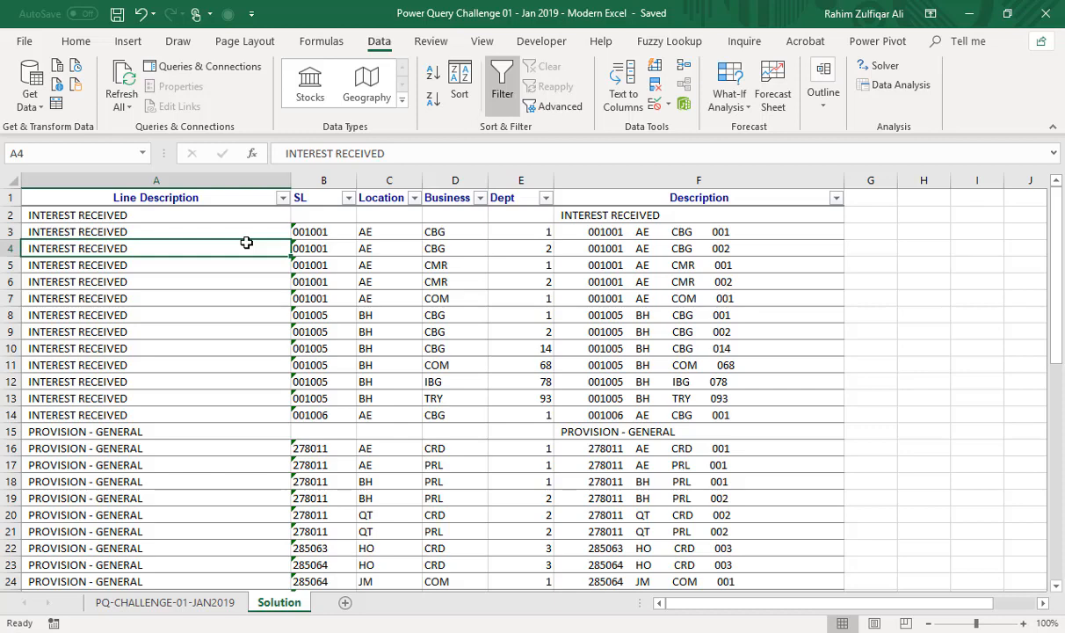
{"action": "left_click", "coordinate": [698, 231]}
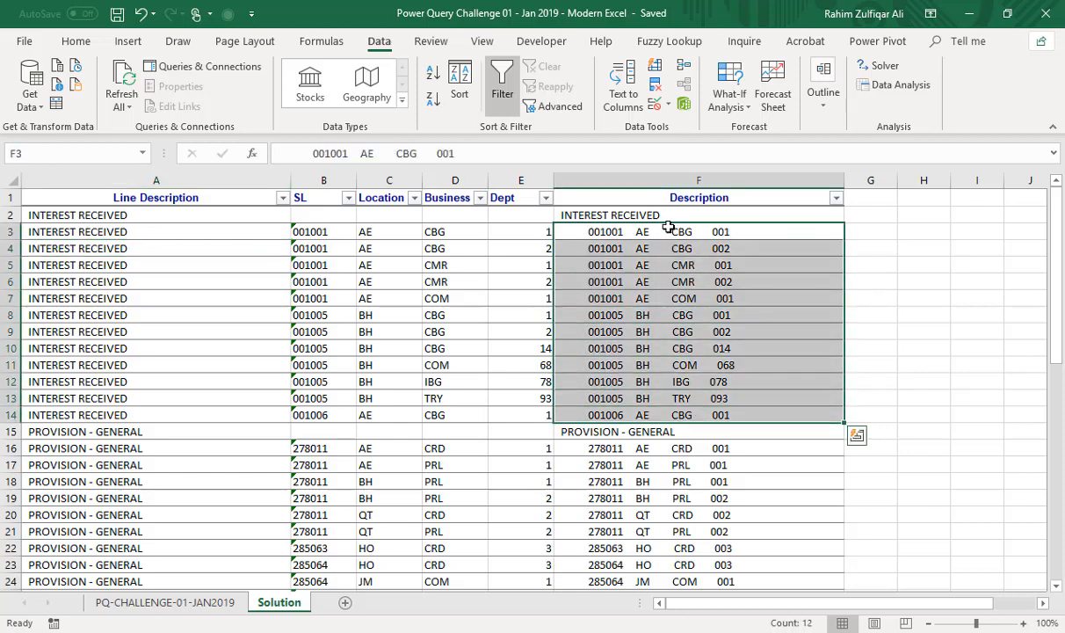
{"action": "left_click", "coordinate": [77, 215]}
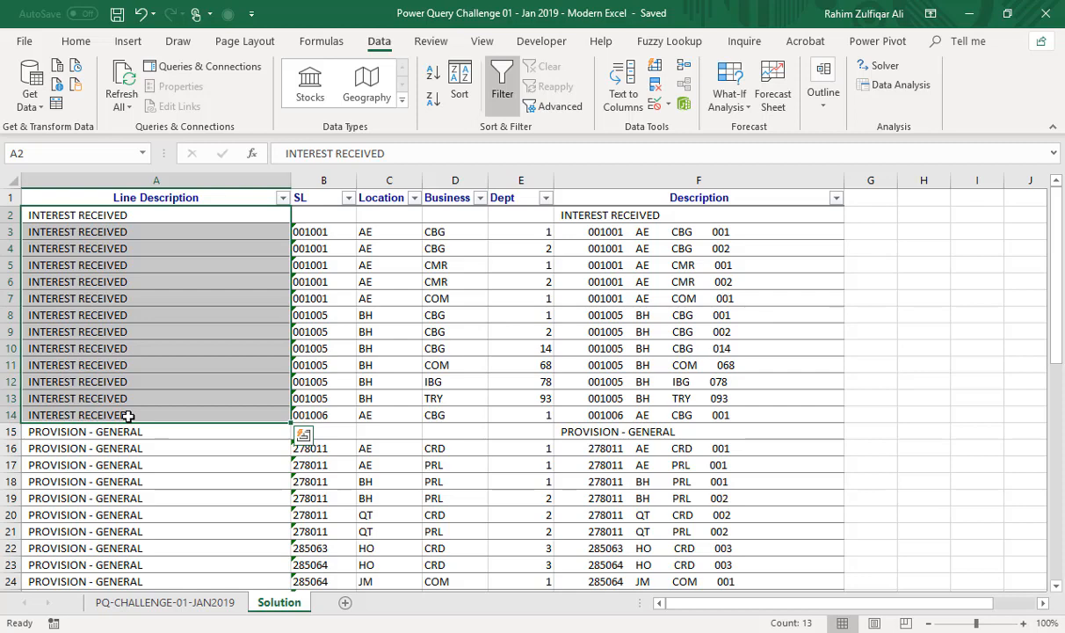
Scroll further down the Solution sheet, then return to the PQ-CHALLENGE-01-JAN2019 sheet.
{"action": "scroll", "scroll_direction": "down", "scroll_amount": 3}
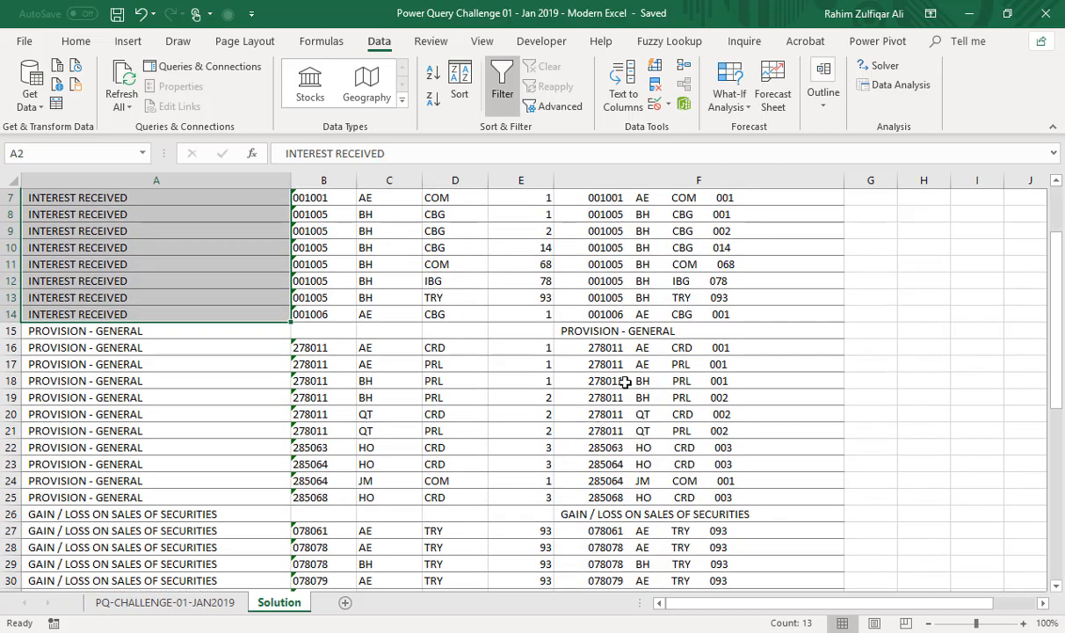
{"action": "left_click", "coordinate": [618, 331]}
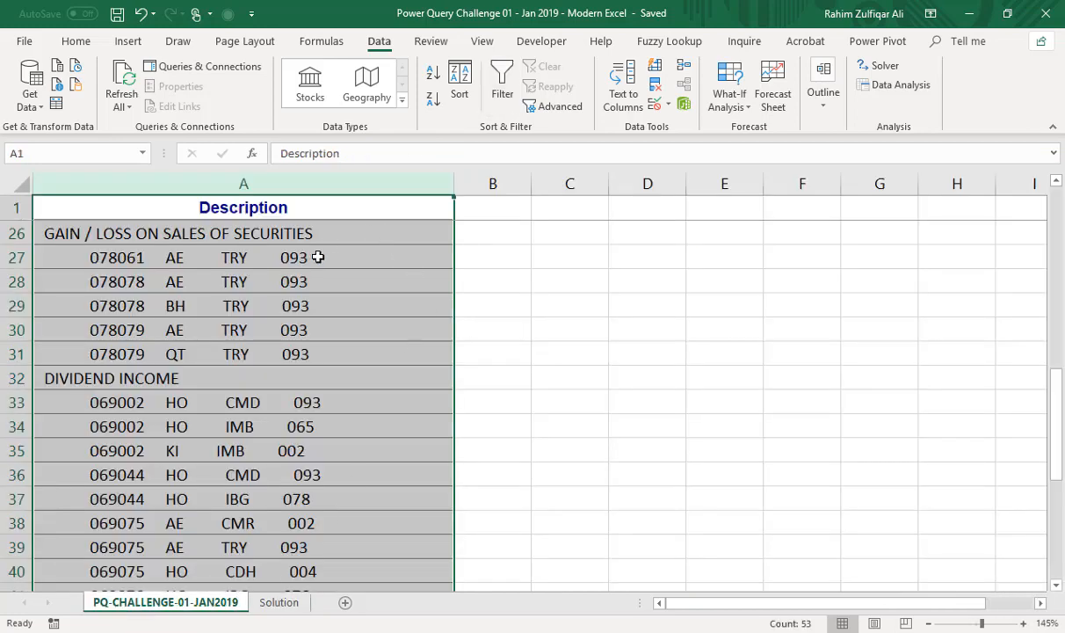
{"action": "mouse_move", "coordinate": [315, 603]}
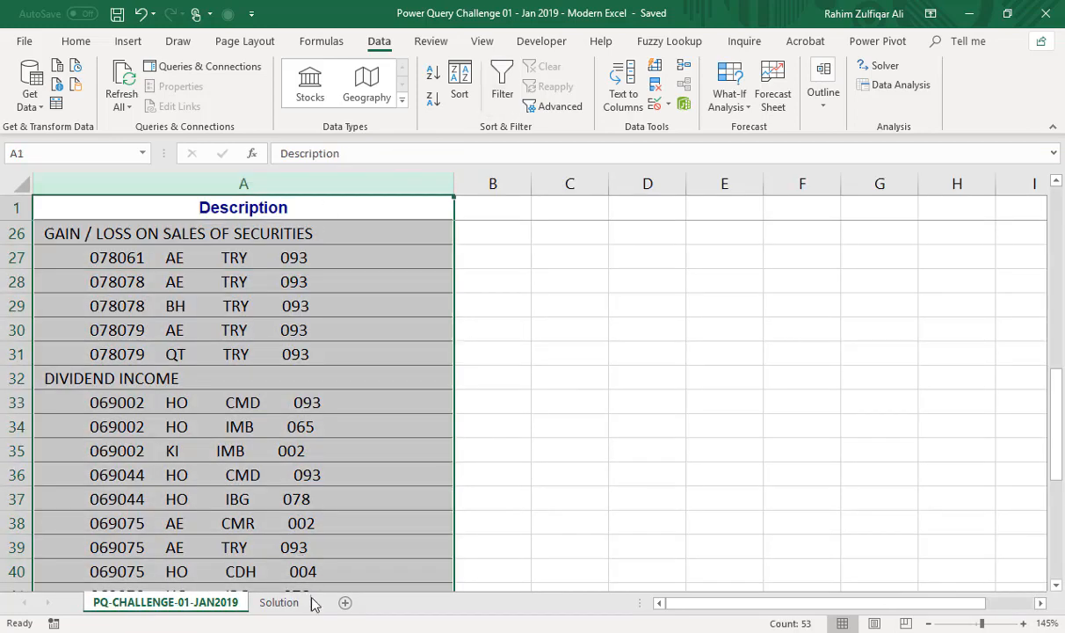
{"action": "left_click", "coordinate": [279, 602]}
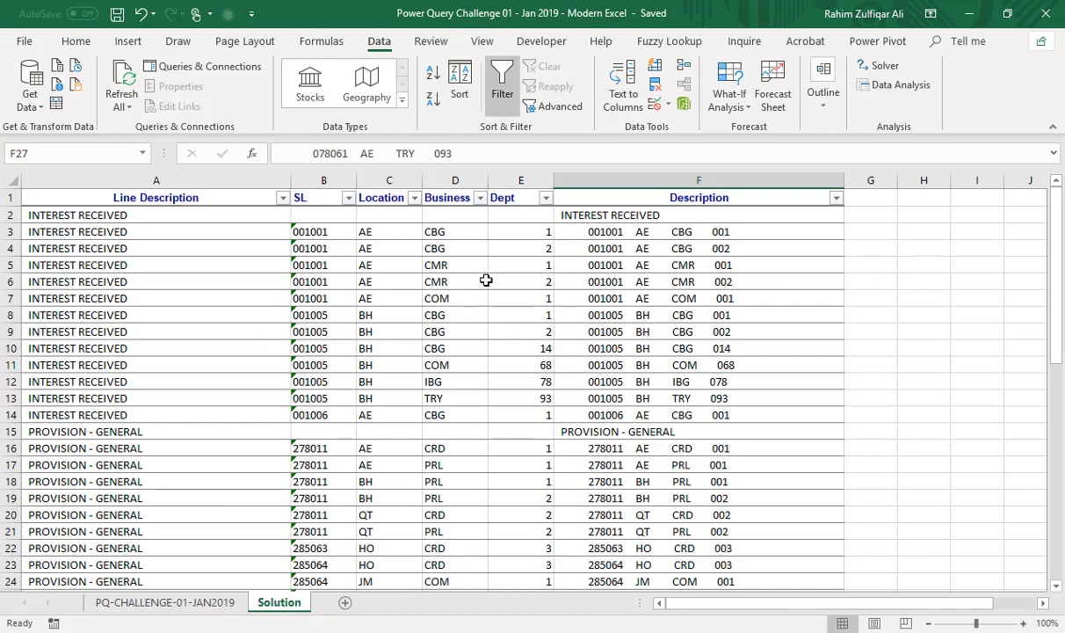
{"action": "mouse_move", "coordinate": [193, 255]}
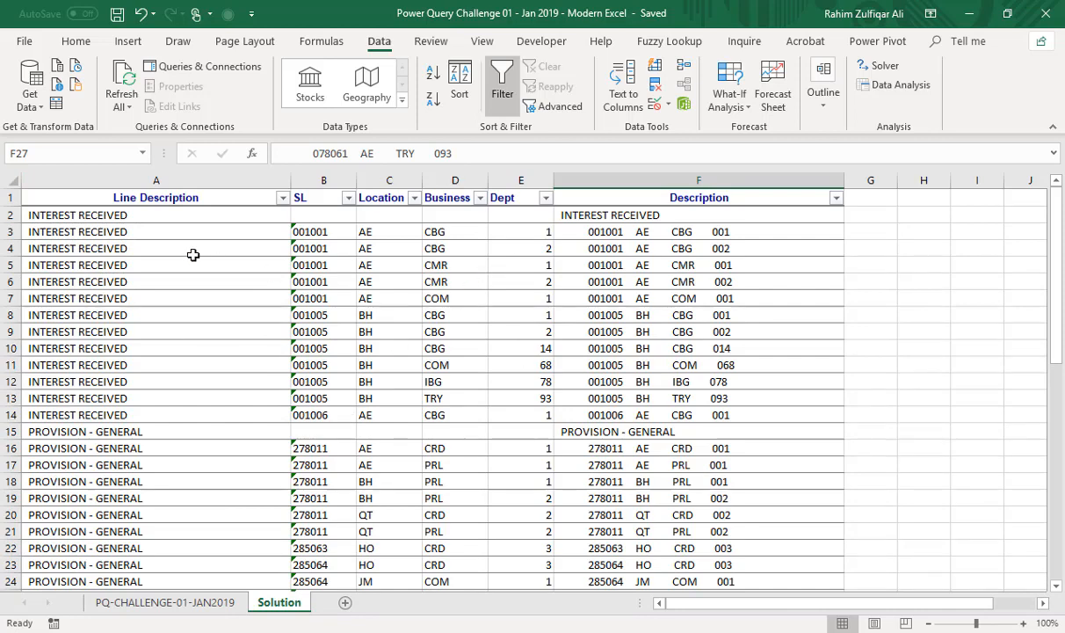
{"action": "mouse_move", "coordinate": [480, 371]}
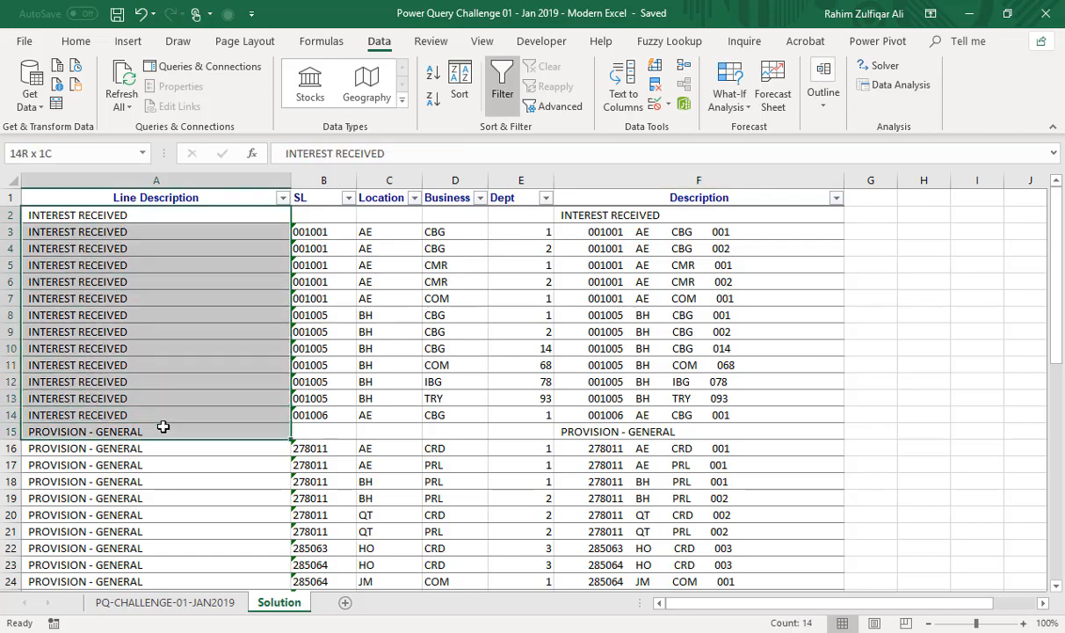
{"action": "scroll", "scroll_direction": "down", "scroll_amount": 3}
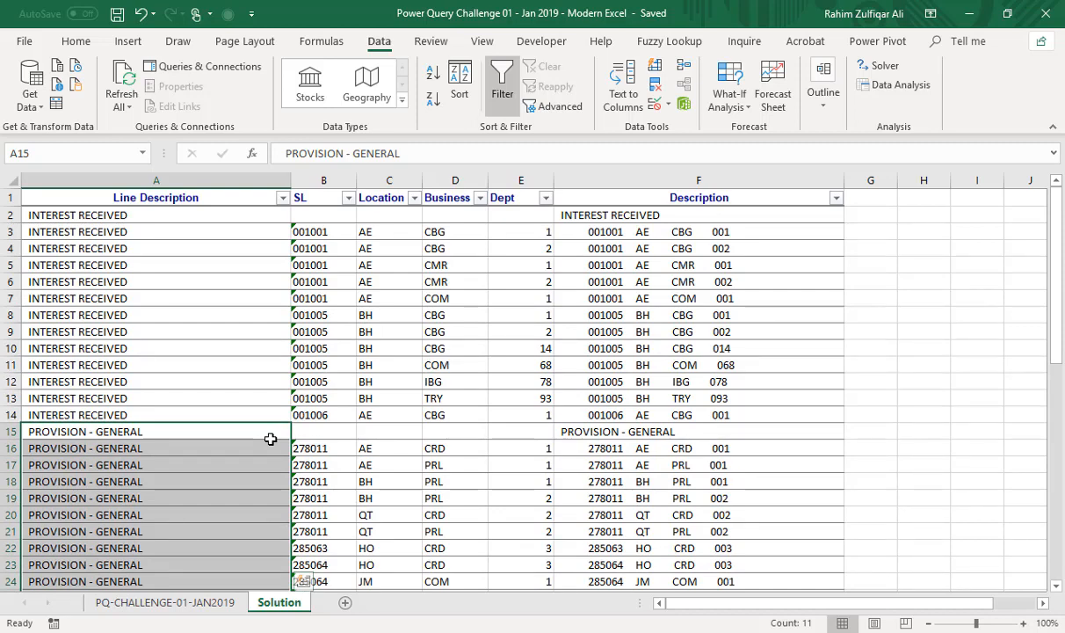
{"action": "left_click", "coordinate": [164, 602]}
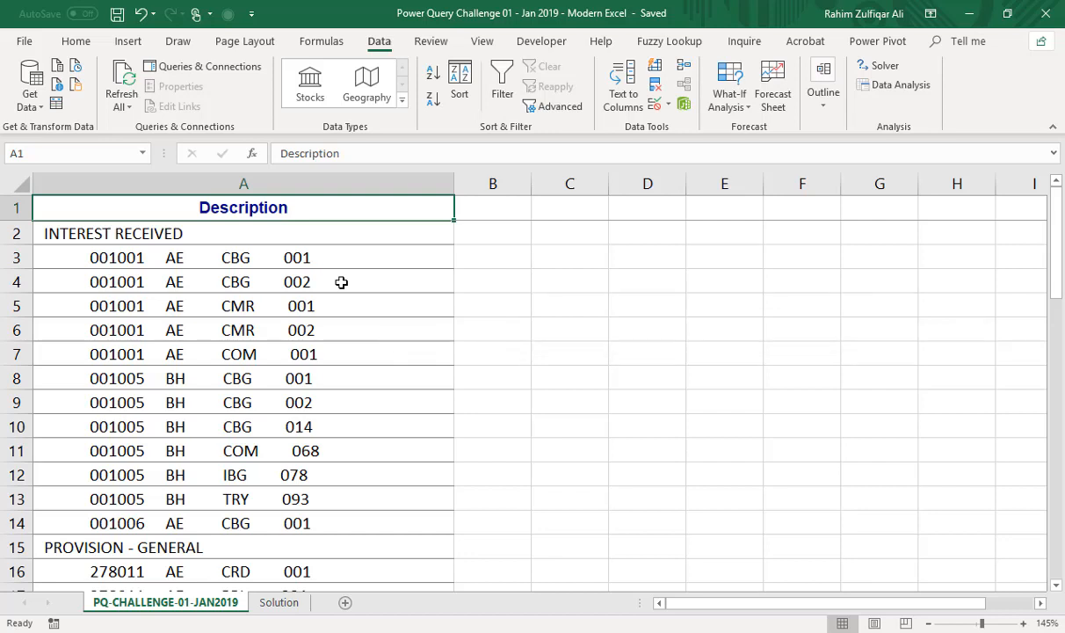
{"action": "left_click", "coordinate": [279, 602]}
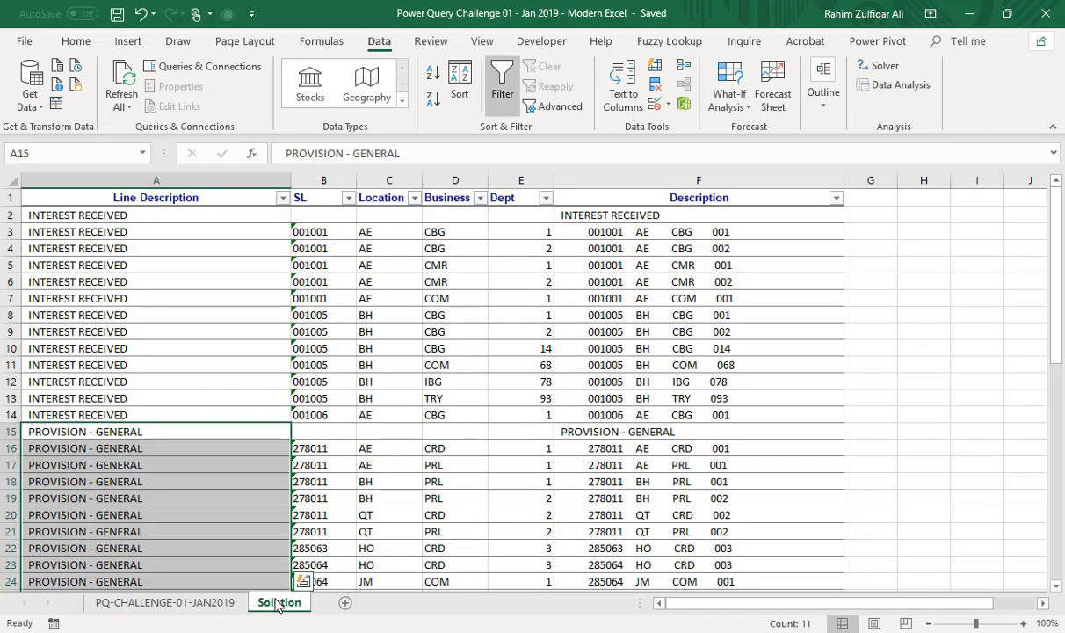
{"action": "left_click", "coordinate": [164, 602]}
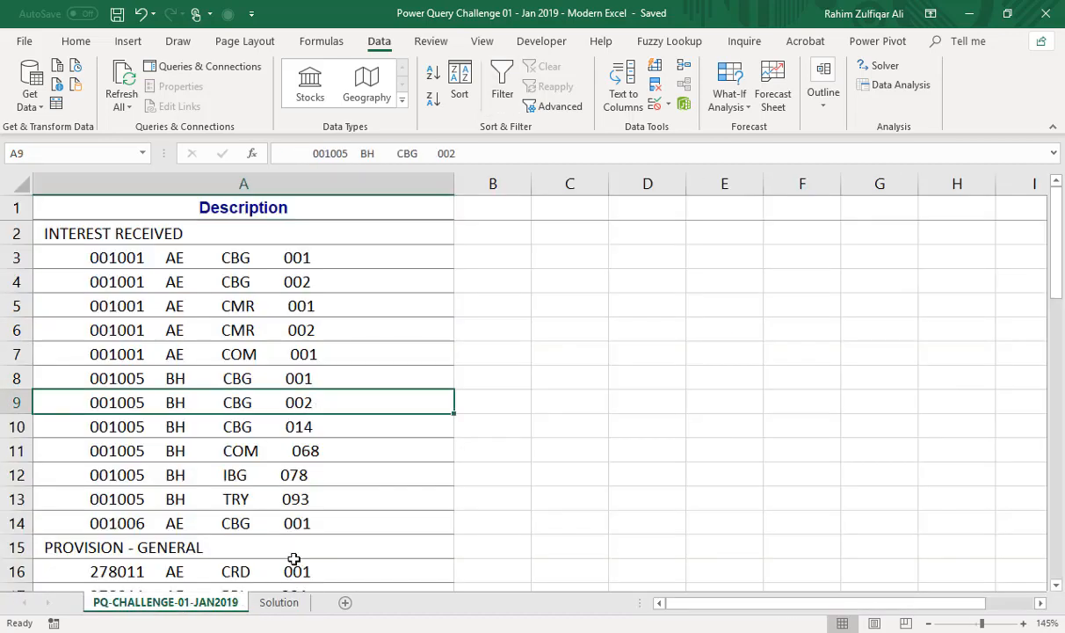
{"action": "left_click", "coordinate": [278, 602]}
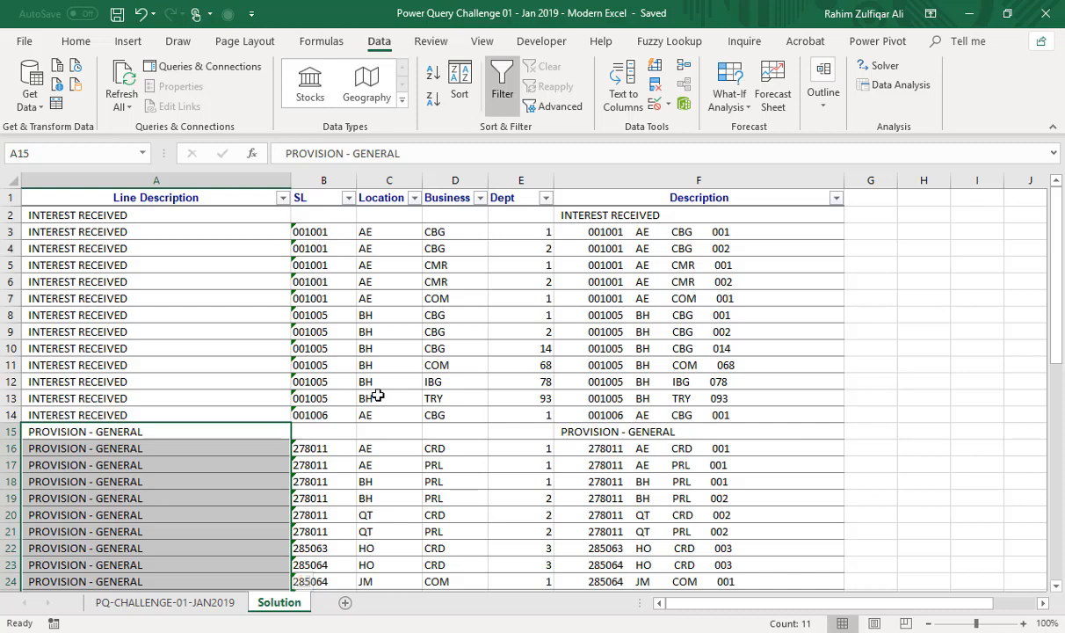
{"action": "left_click", "coordinate": [699, 315]}
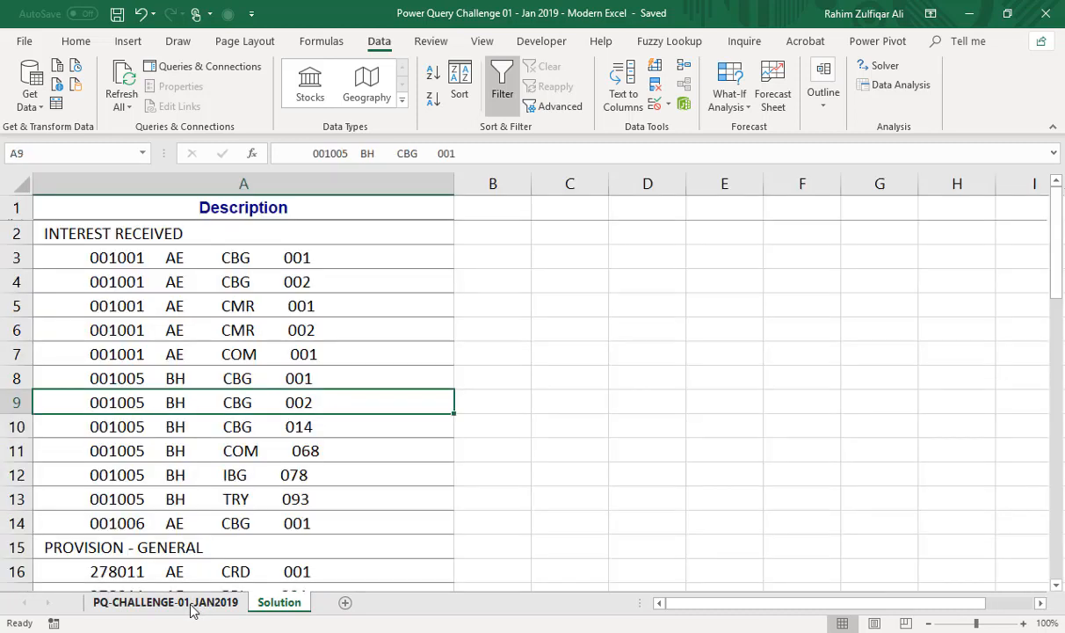
{"action": "left_click", "coordinate": [279, 602]}
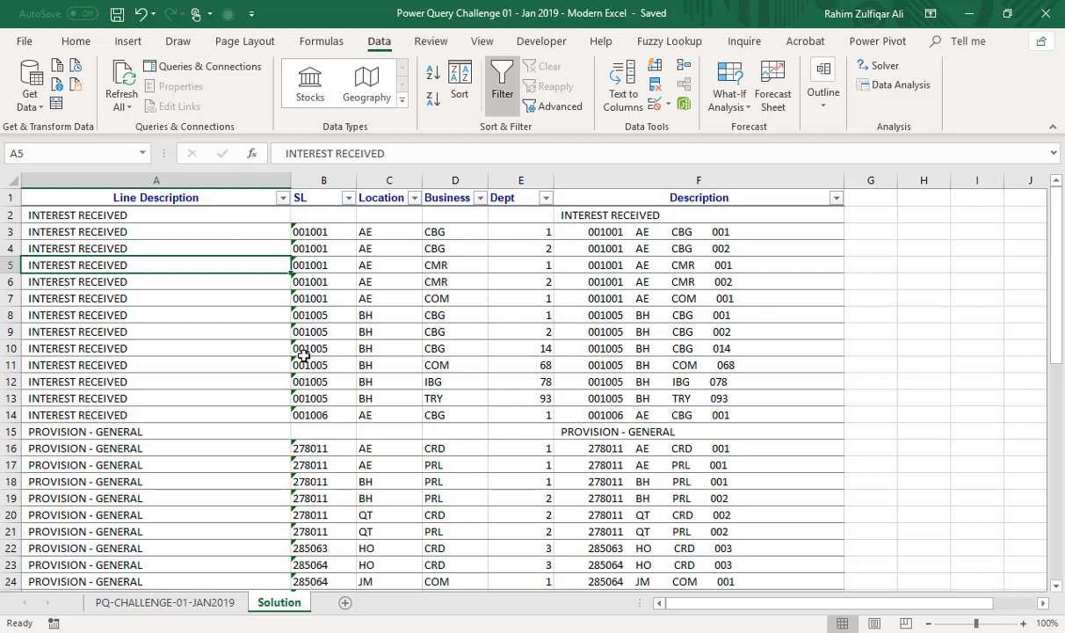
{"action": "left_click", "coordinate": [165, 602]}
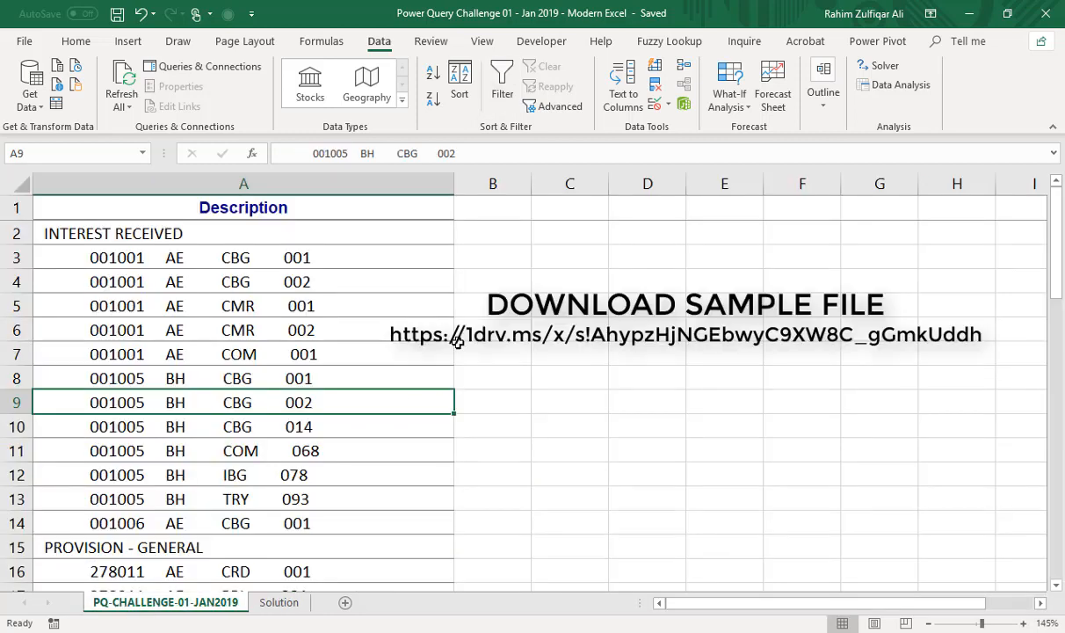